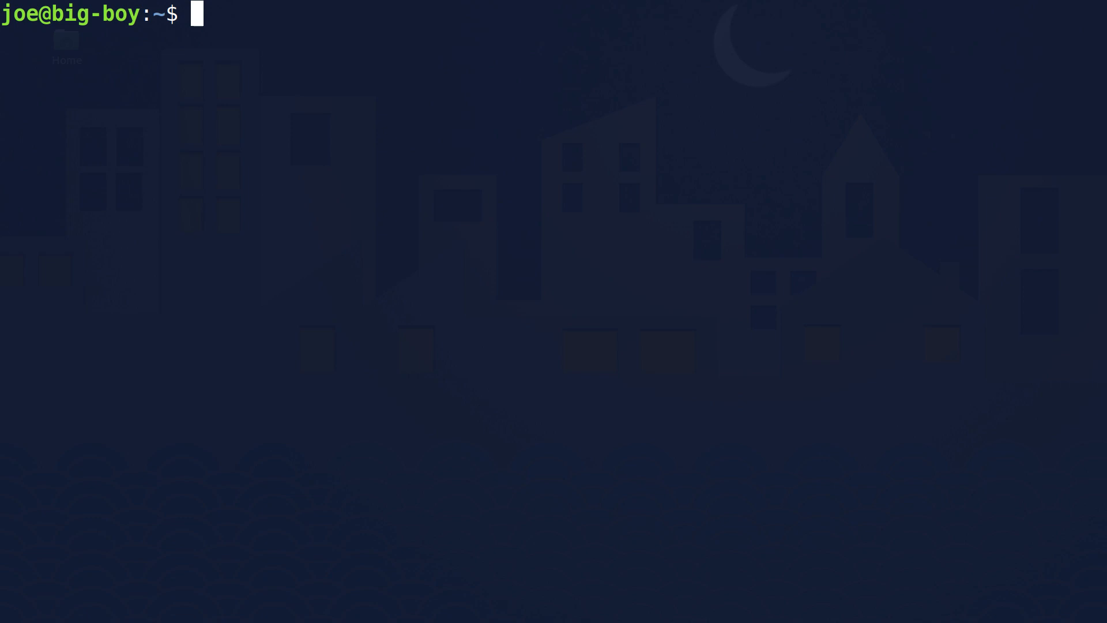
# Step: Connect to the remote machine wee-woo over SSH with 'sshin 14'
pyautogui.write('sshin 14')
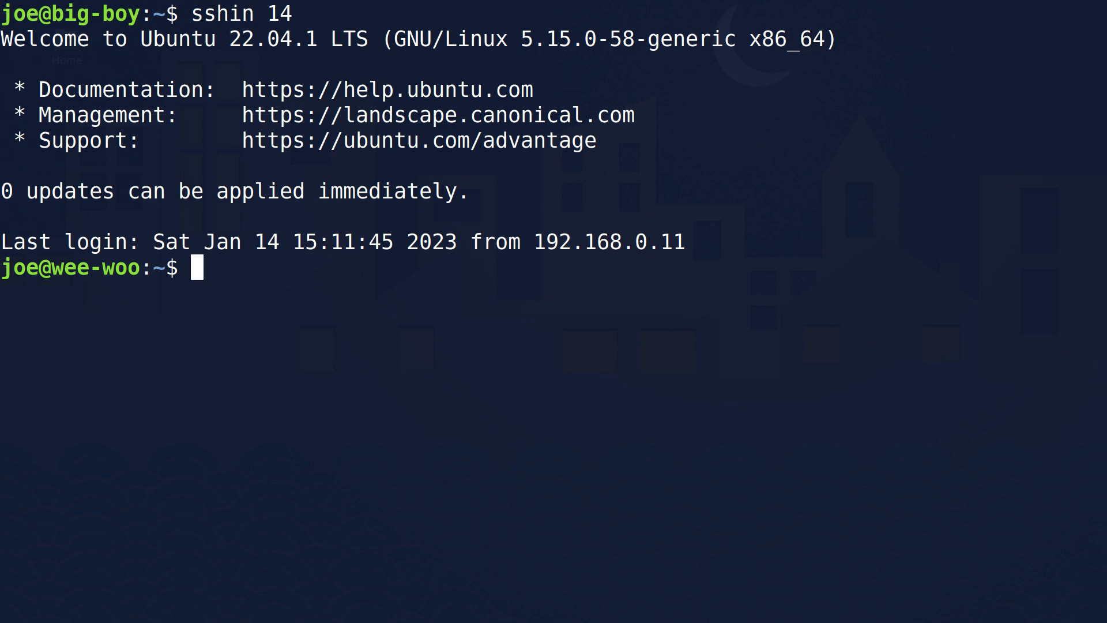
# Step: Enter 'cat /etc/fstab' at the wee-woo prompt
pyautogui.write('c')
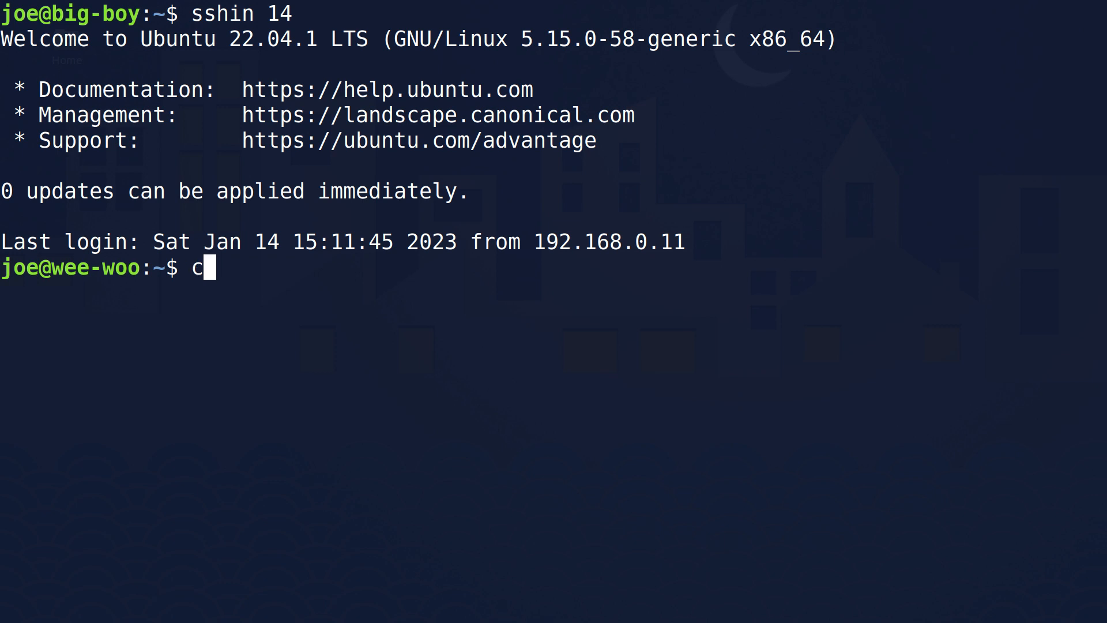
pyautogui.write('at')
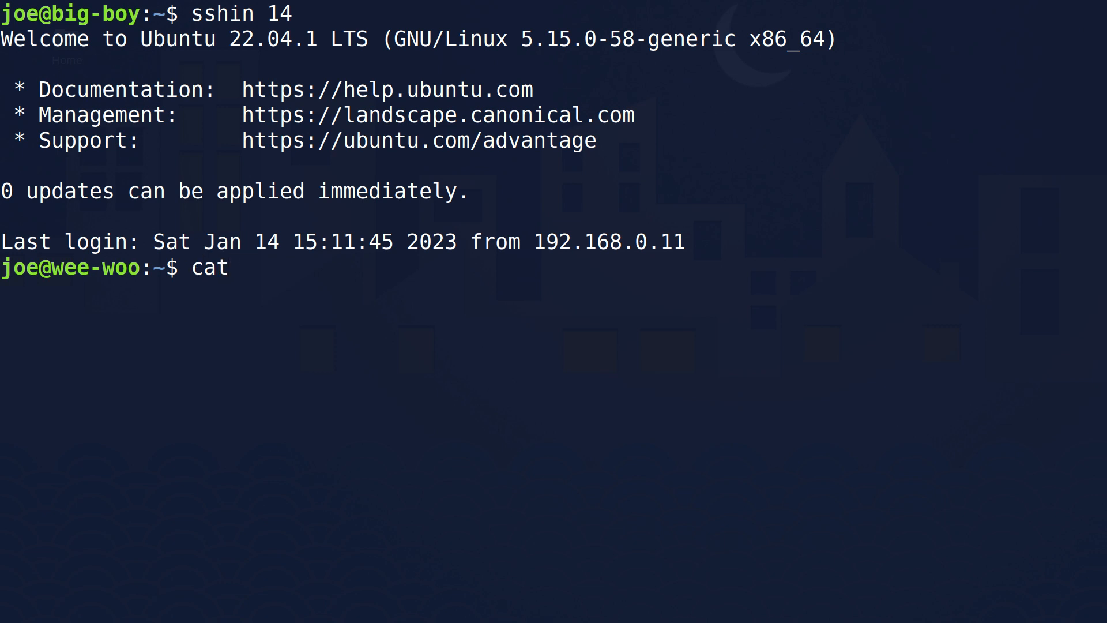
pyautogui.write('/etc')
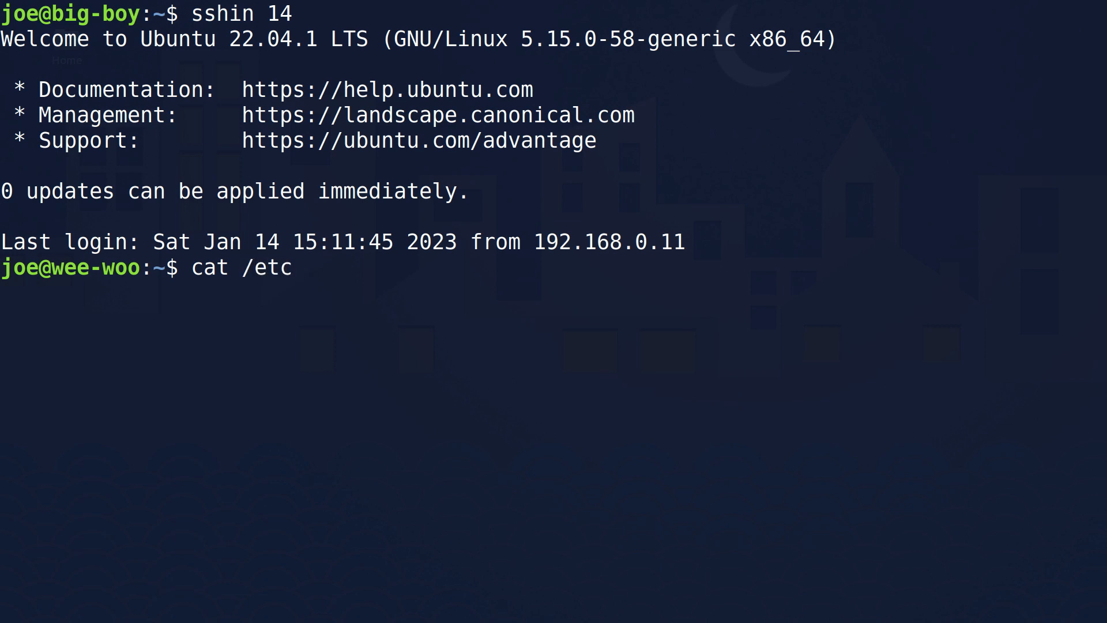
pyautogui.write('/fst')
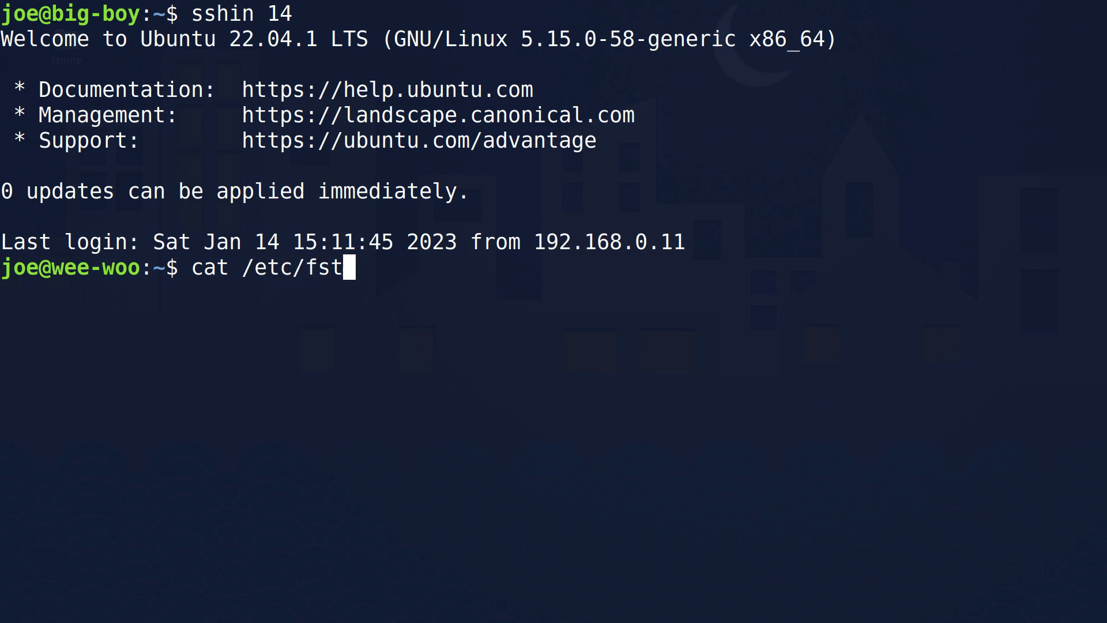
pyautogui.write('ab')
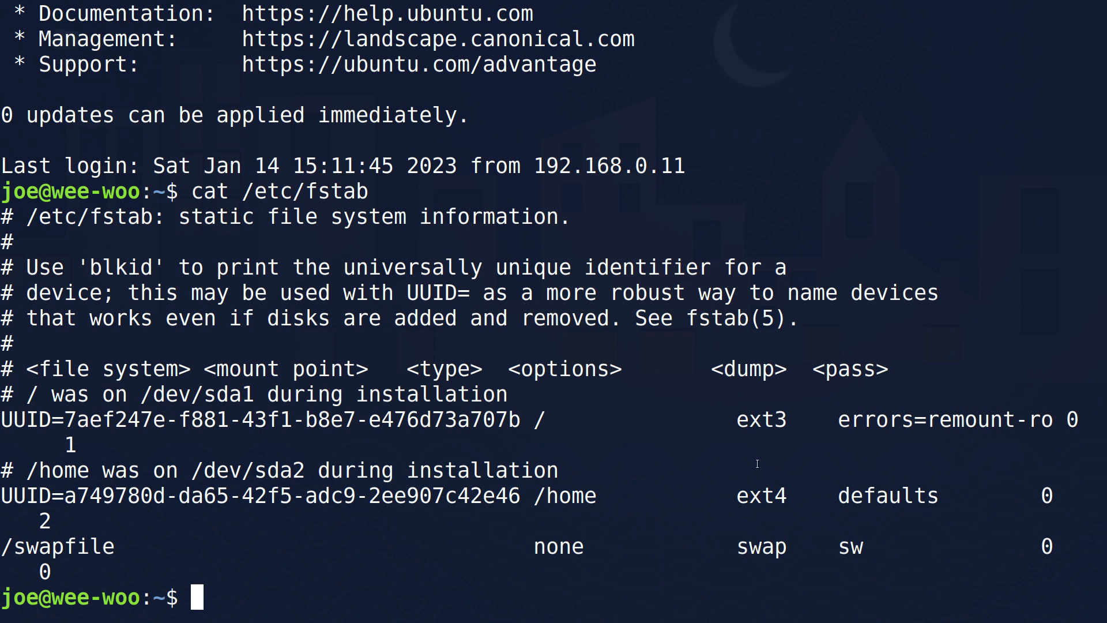
pyautogui.moveTo(724, 427)
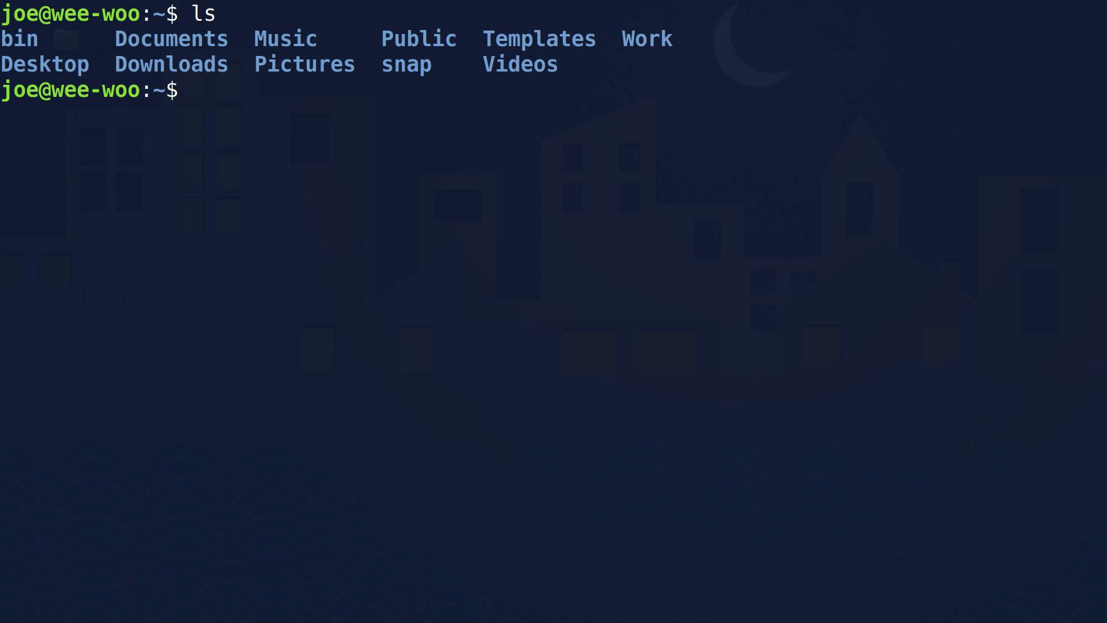
# Step: Run 'ls -a' to show hidden files like .bashrc and .ssh
pyautogui.write('ls -')
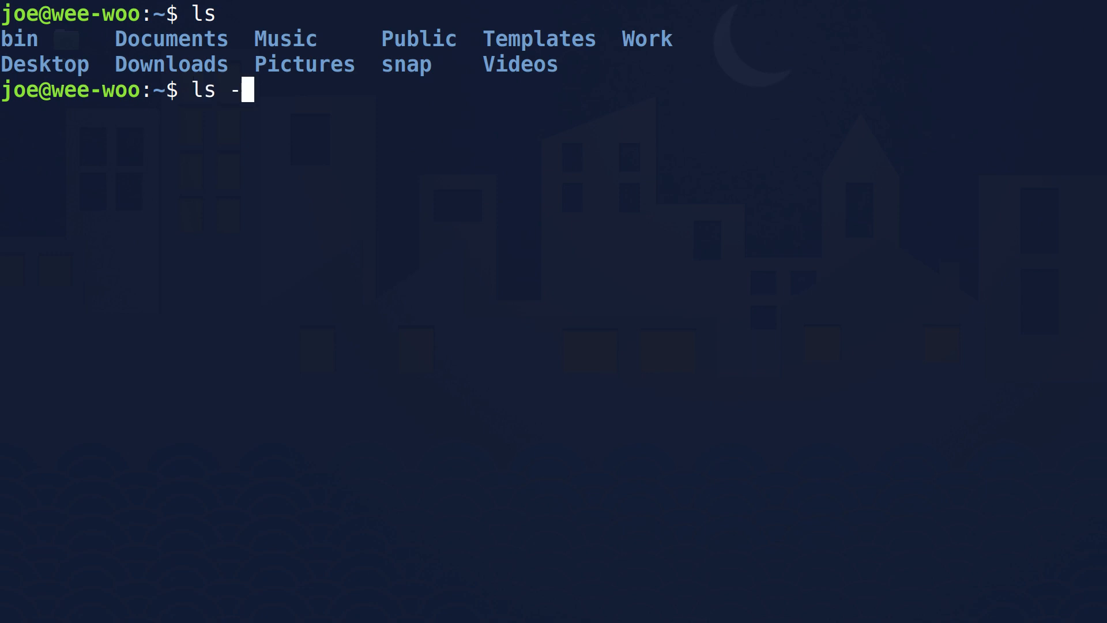
pyautogui.write('a')
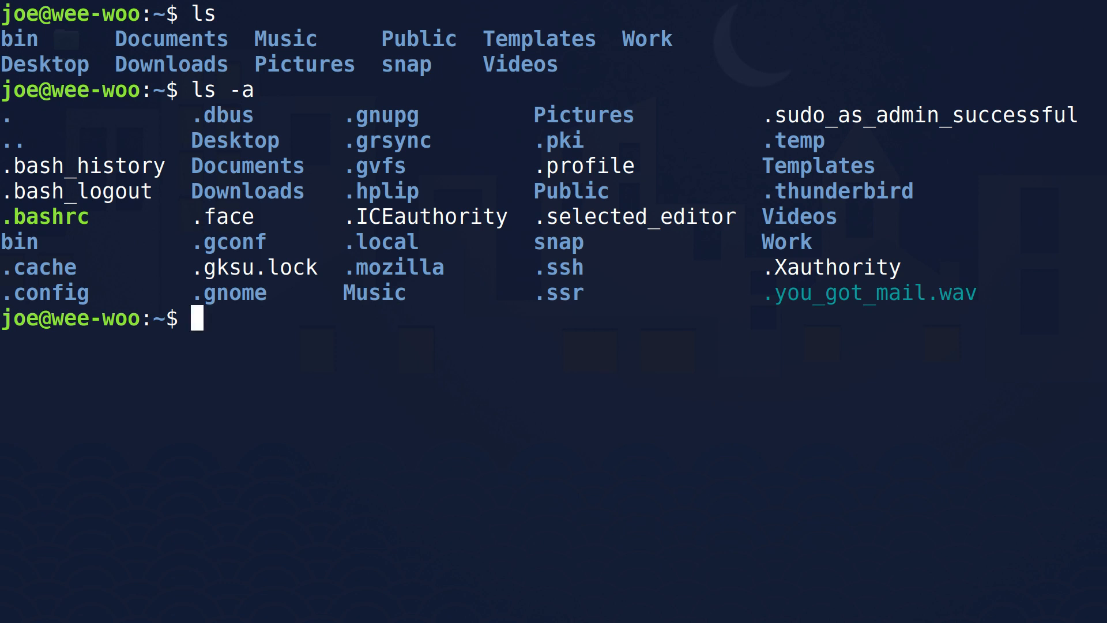
# Step: Run 'ls -a' again in the remote home directory
pyautogui.write('ls -a')
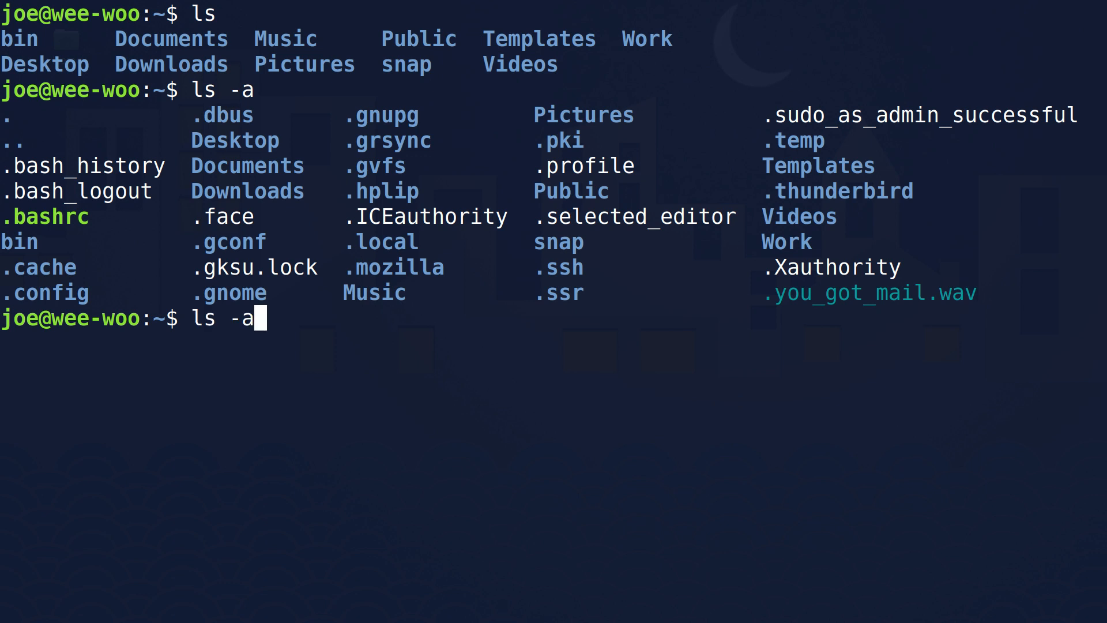
pyautogui.write('i')
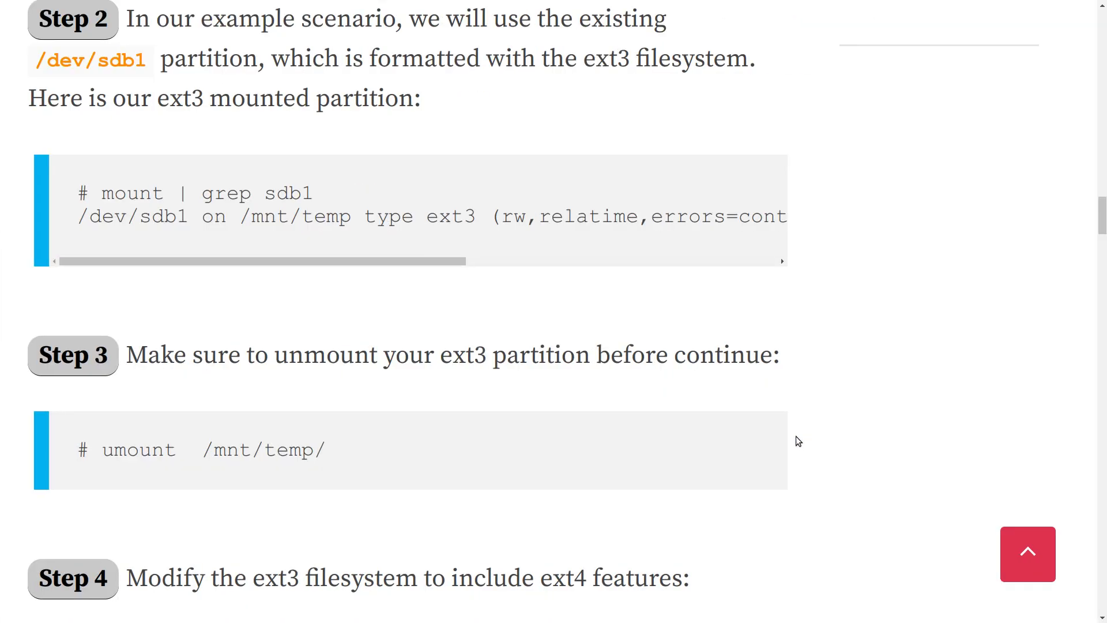
# Step: Scroll the LinuxConfig.org article to the umount step for converting ext3 to ext4
pyautogui.scroll(3)
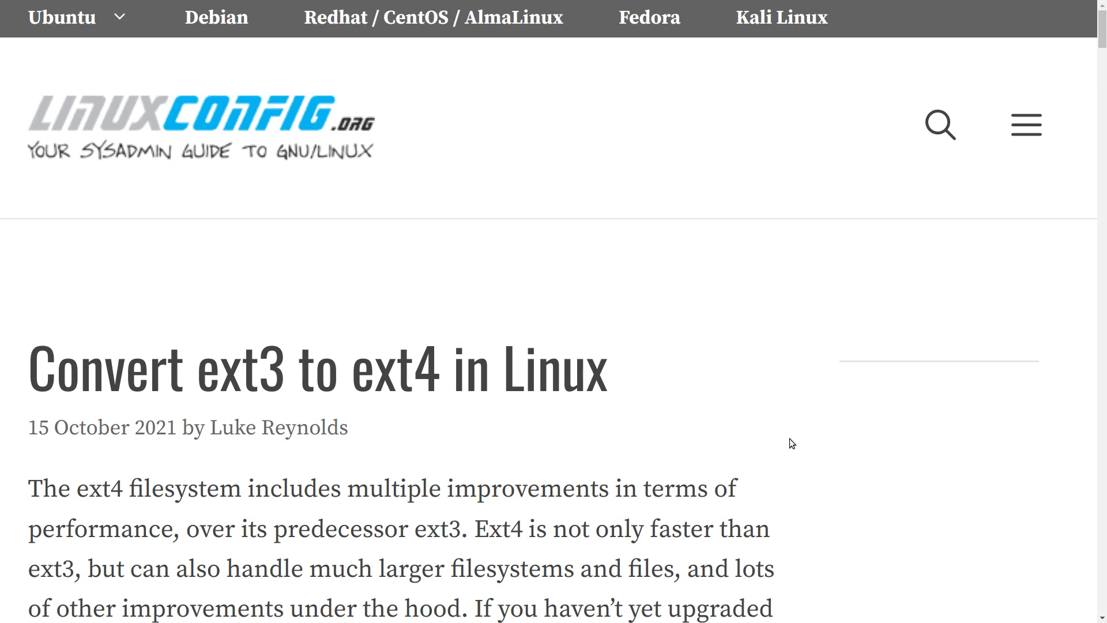
pyautogui.scroll(-3)
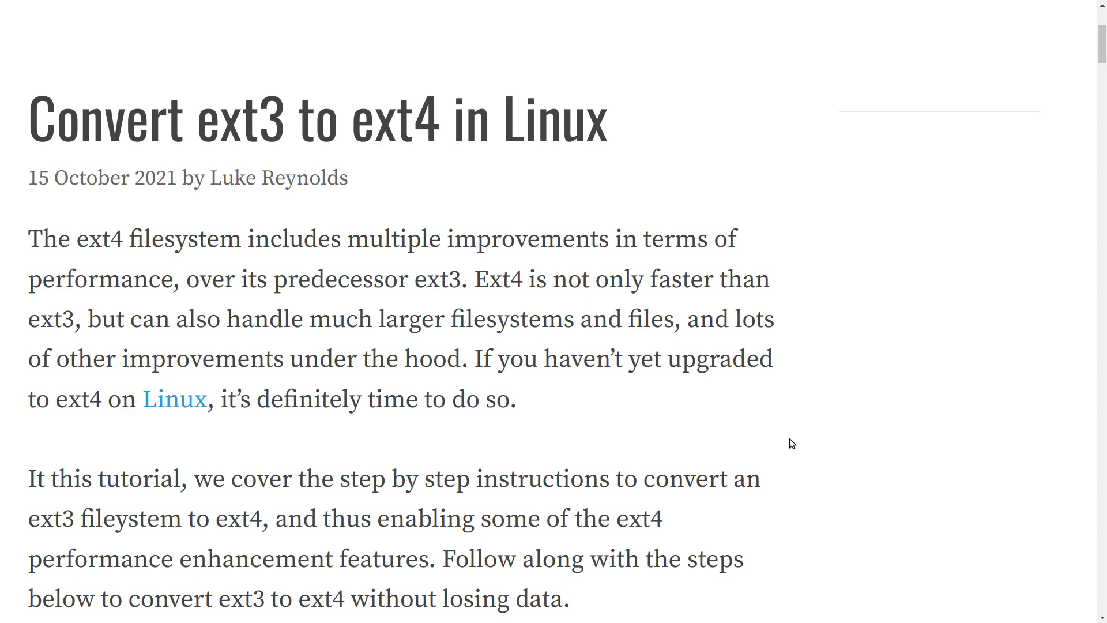
pyautogui.scroll(-3)
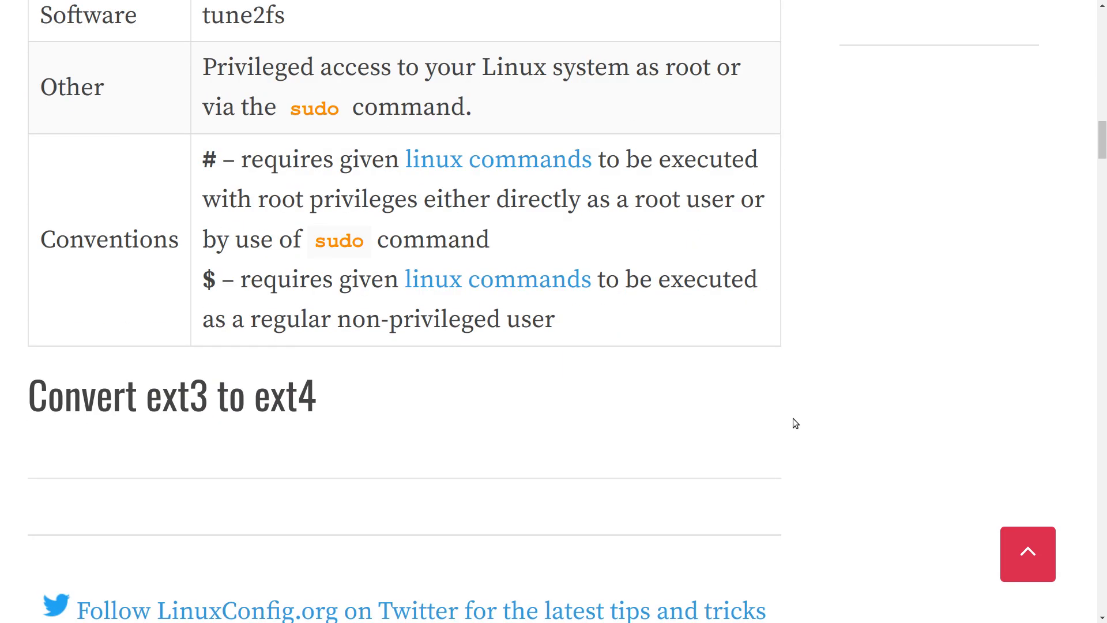
pyautogui.scroll(3)
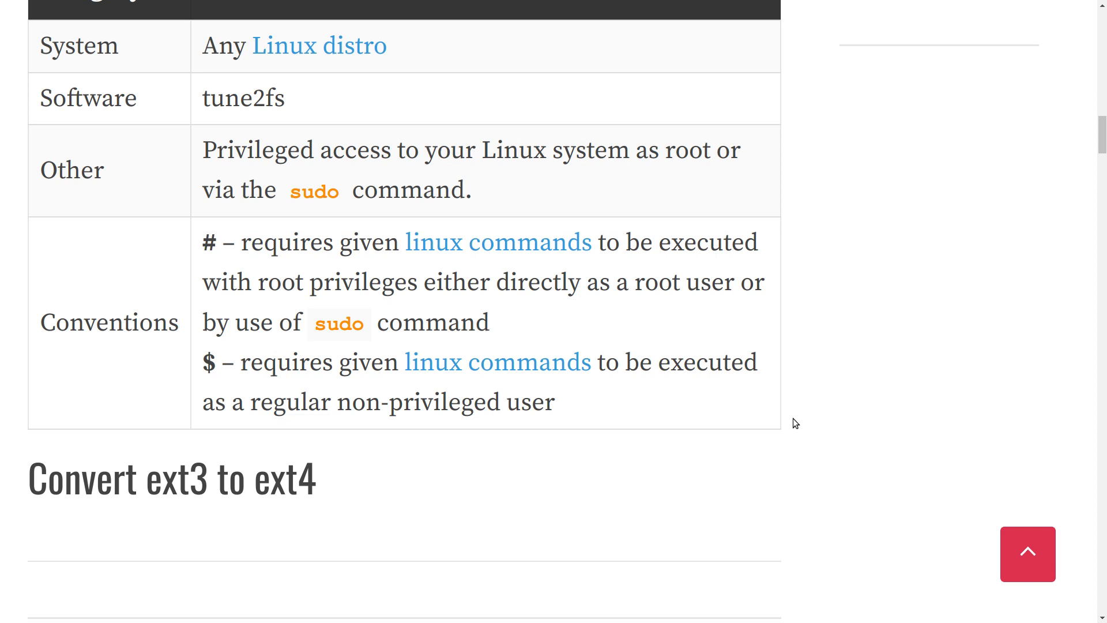
pyautogui.scroll(-3)
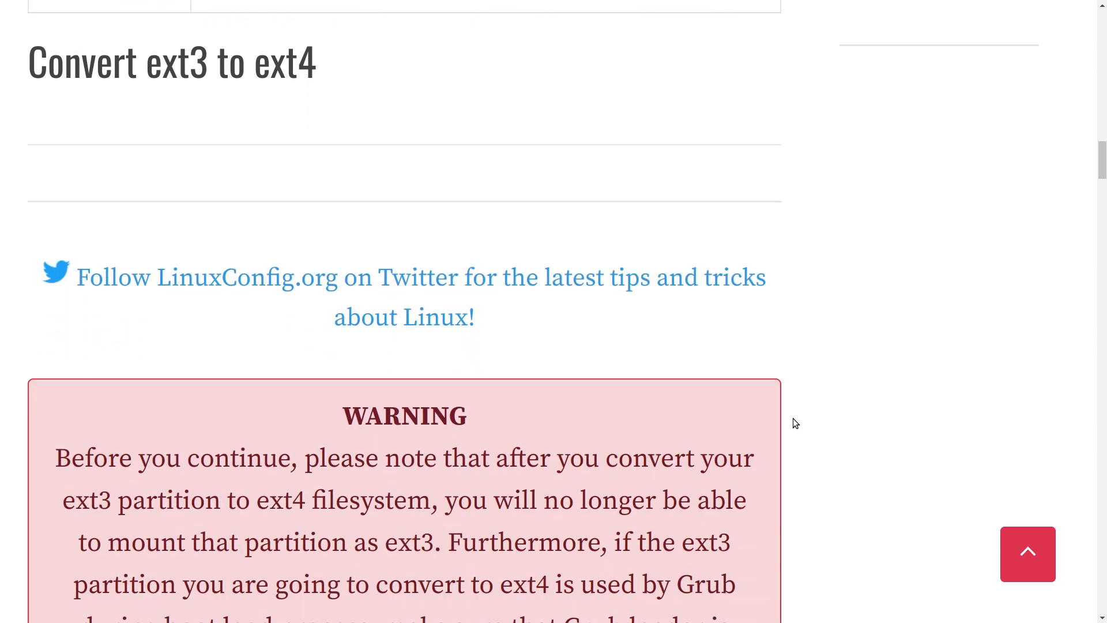
# Step: Scroll on through the tune2fs and e2fsck conversion steps
pyautogui.scroll(-3)
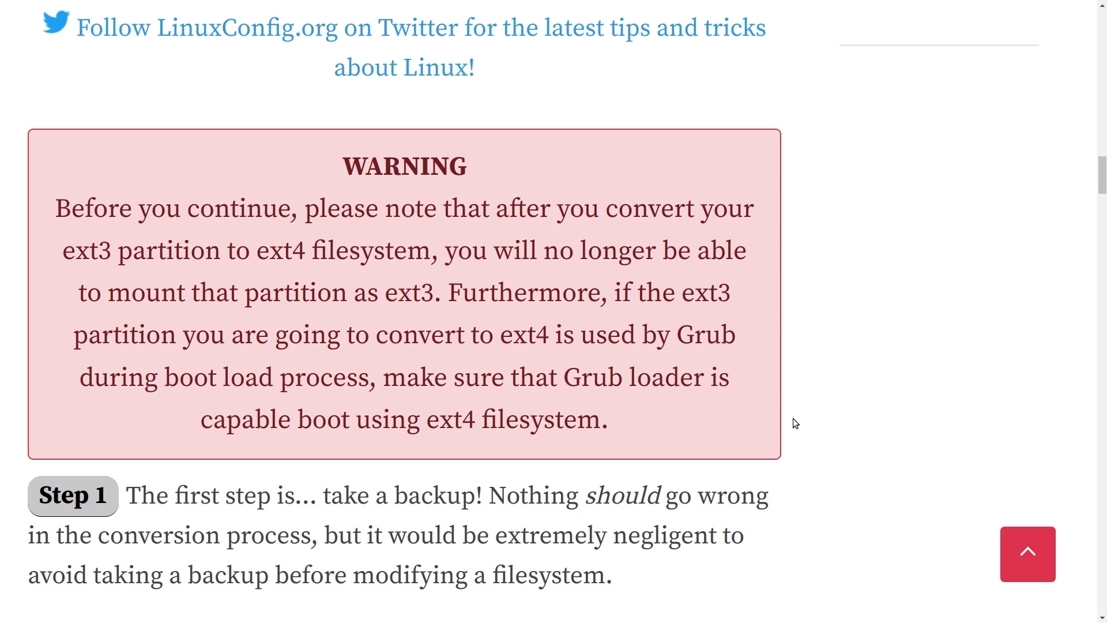
pyautogui.scroll(-3)
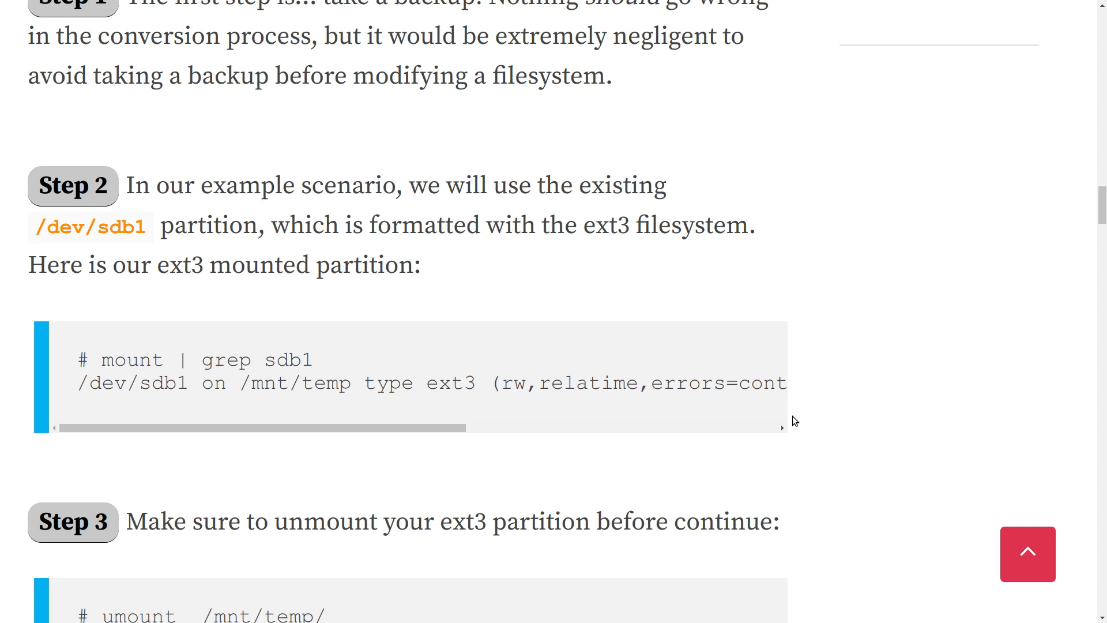
pyautogui.scroll(-3)
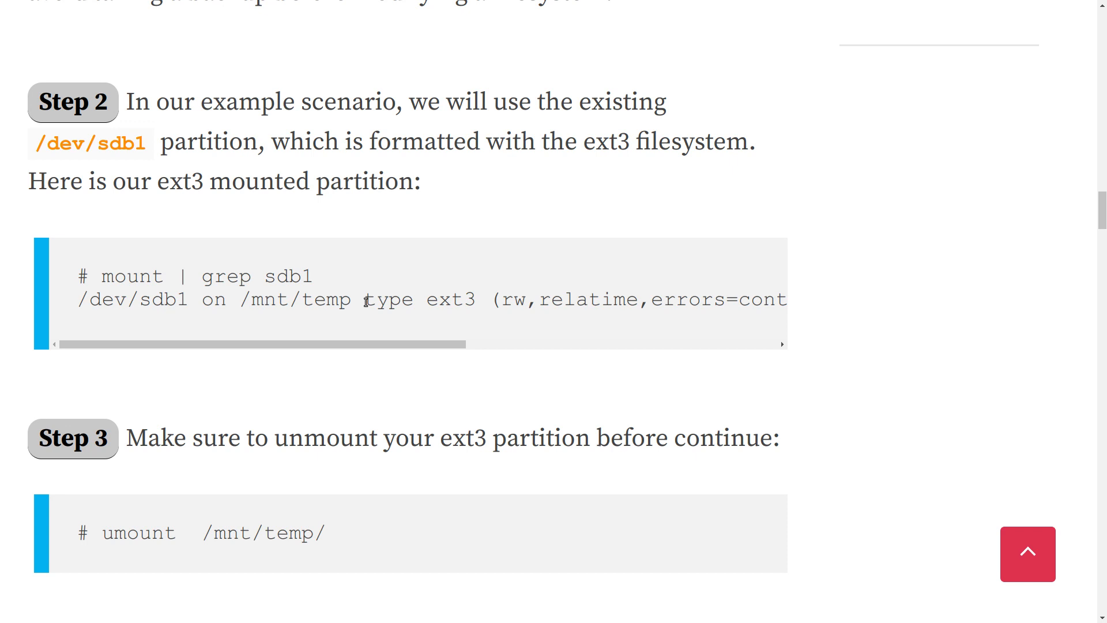
pyautogui.moveTo(601, 327)
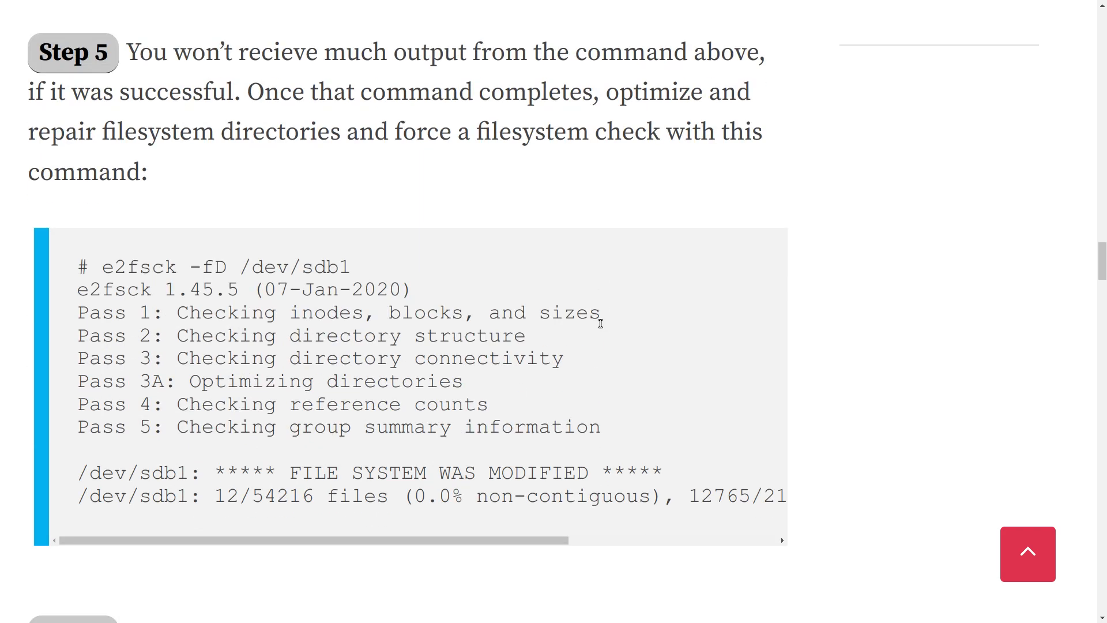
pyautogui.scroll(-3)
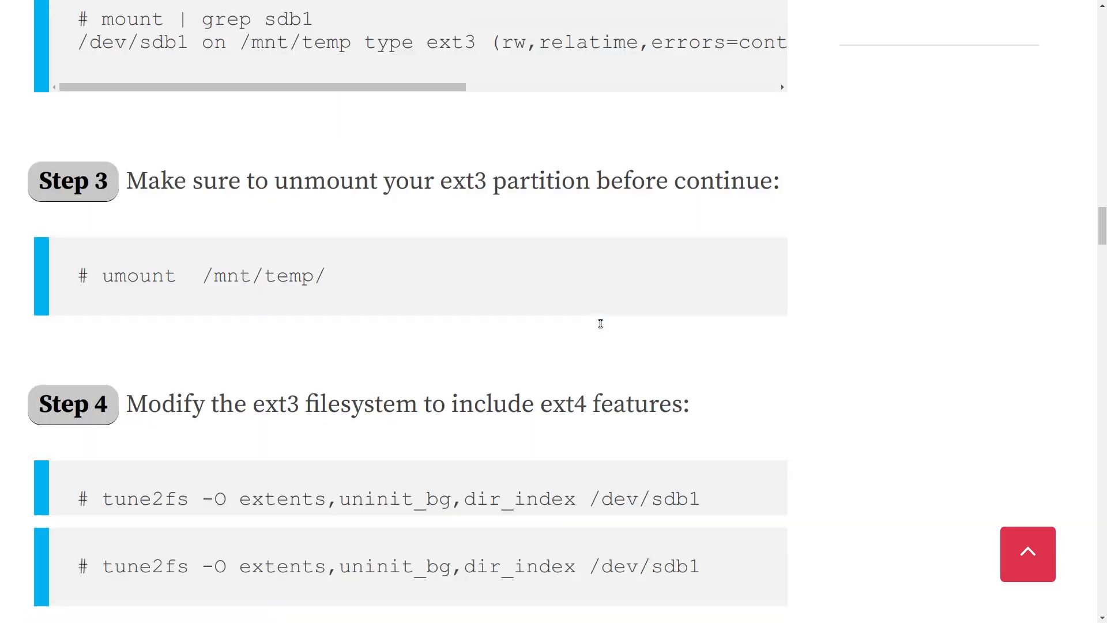
pyautogui.scroll(3)
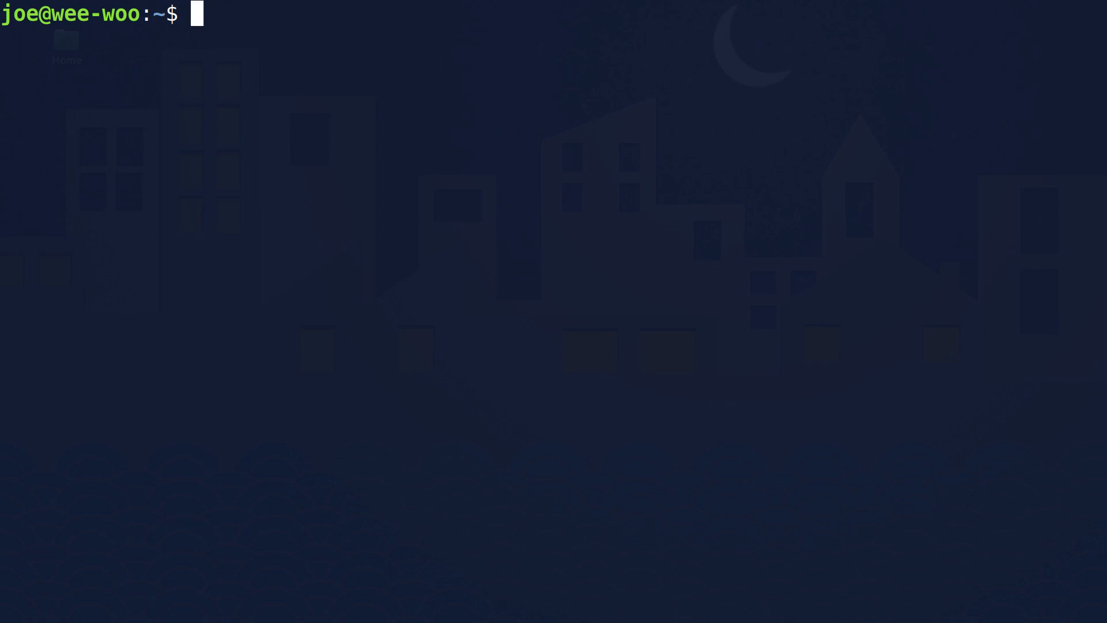
# Step: Run 'sudo e4defrag /home -c' to check /home fragmentation
pyautogui.write('e')
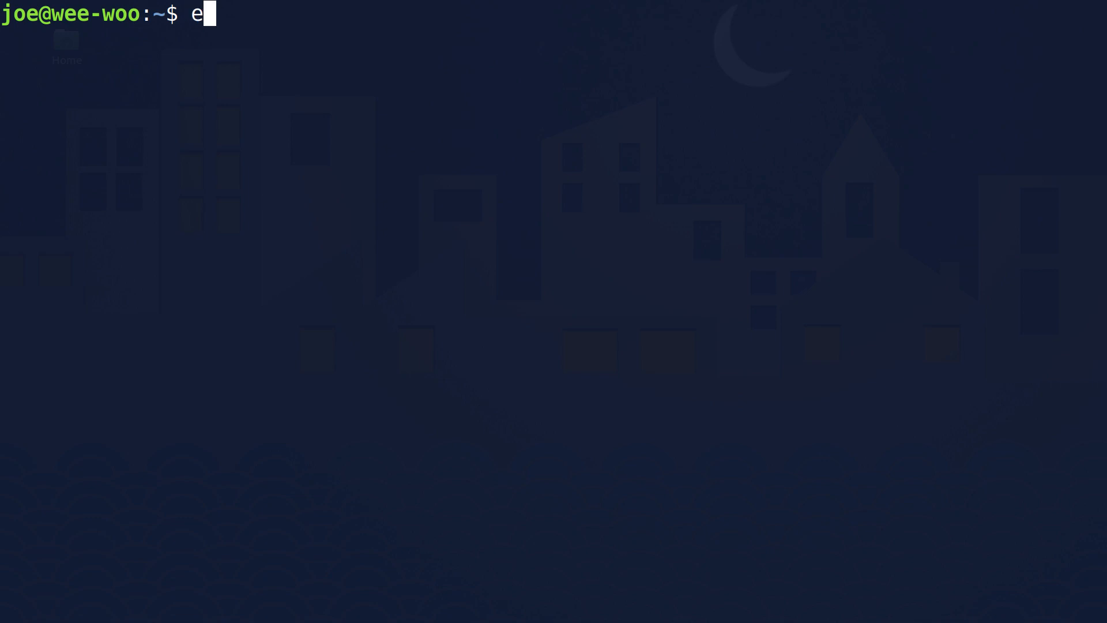
pyautogui.write('4defrag /')
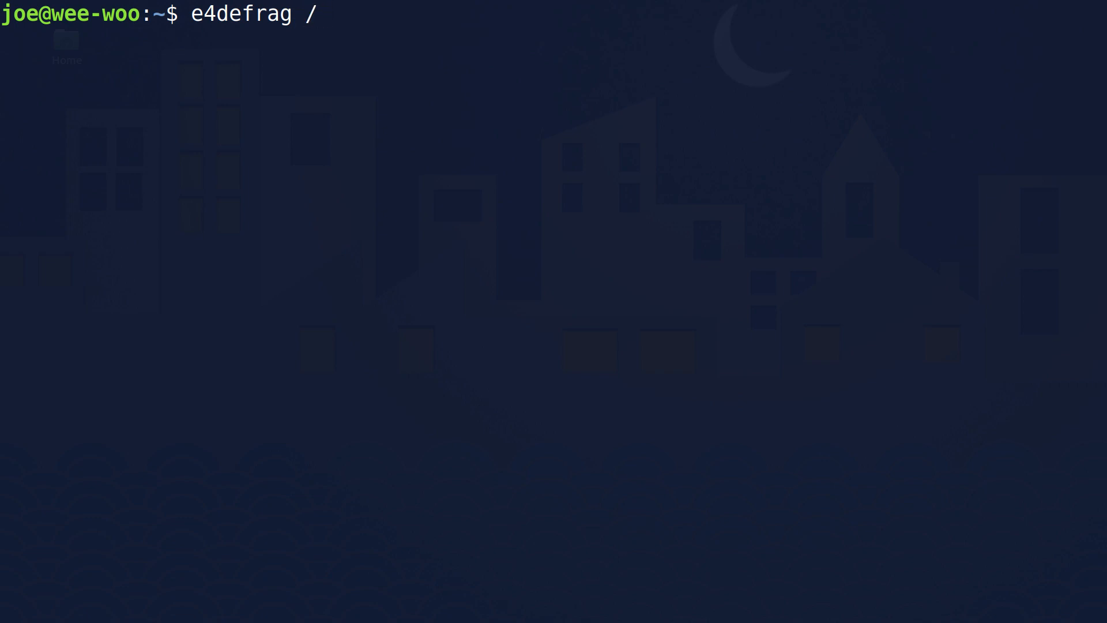
pyautogui.write('home -c')
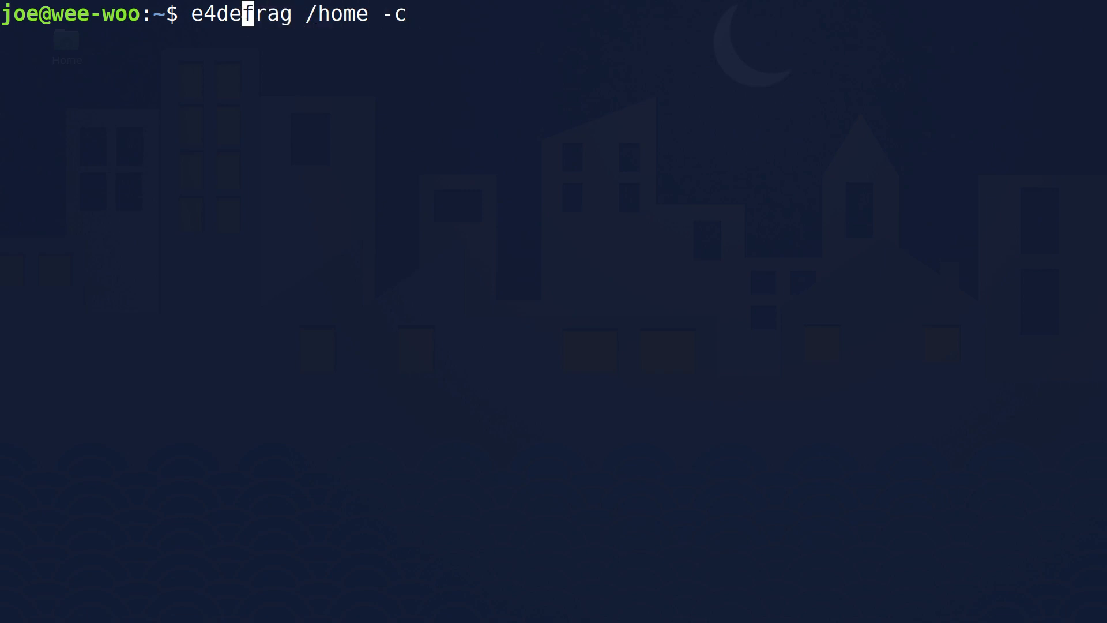
pyautogui.write('sudo')
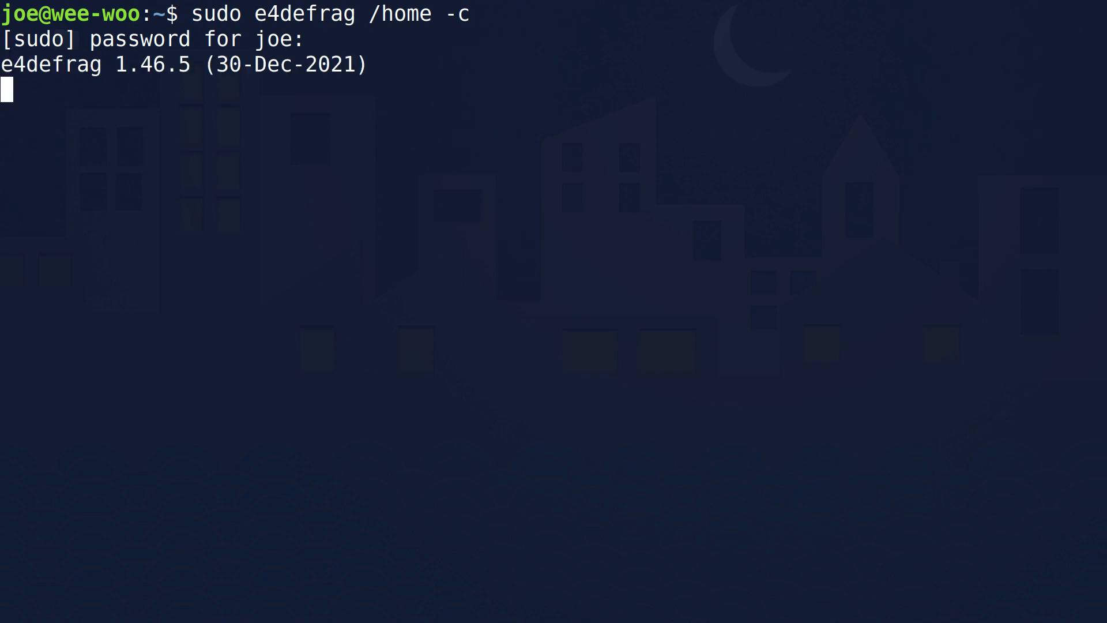
# Step: Enter the sudo password, then recall the command and delete its '-c' option
pyautogui.press('Enter')
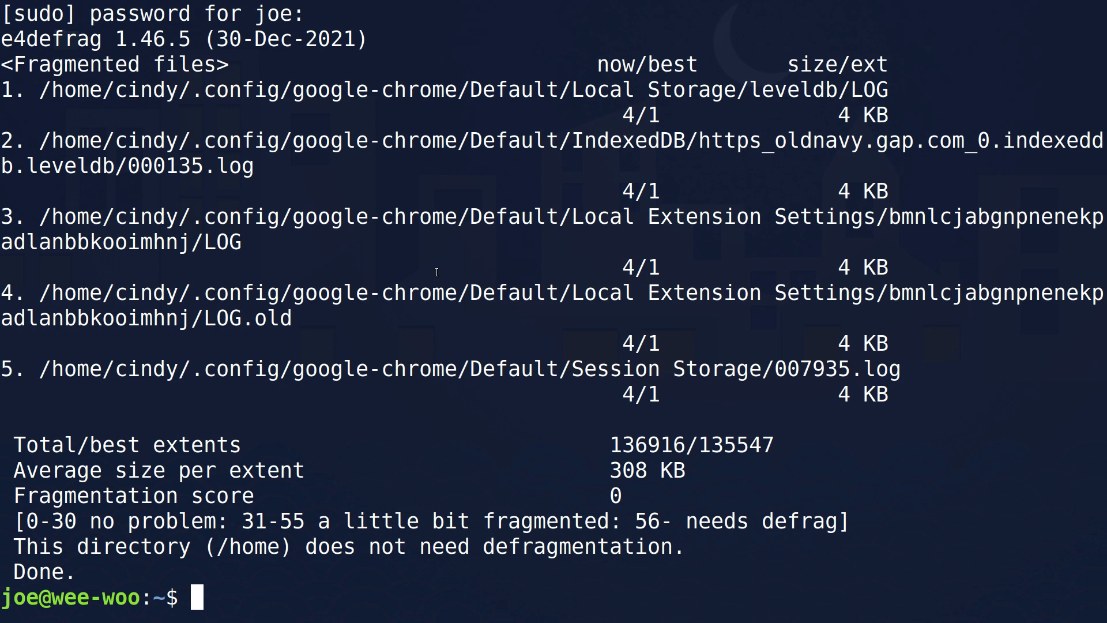
pyautogui.write('sudo e4defrag /home -c')
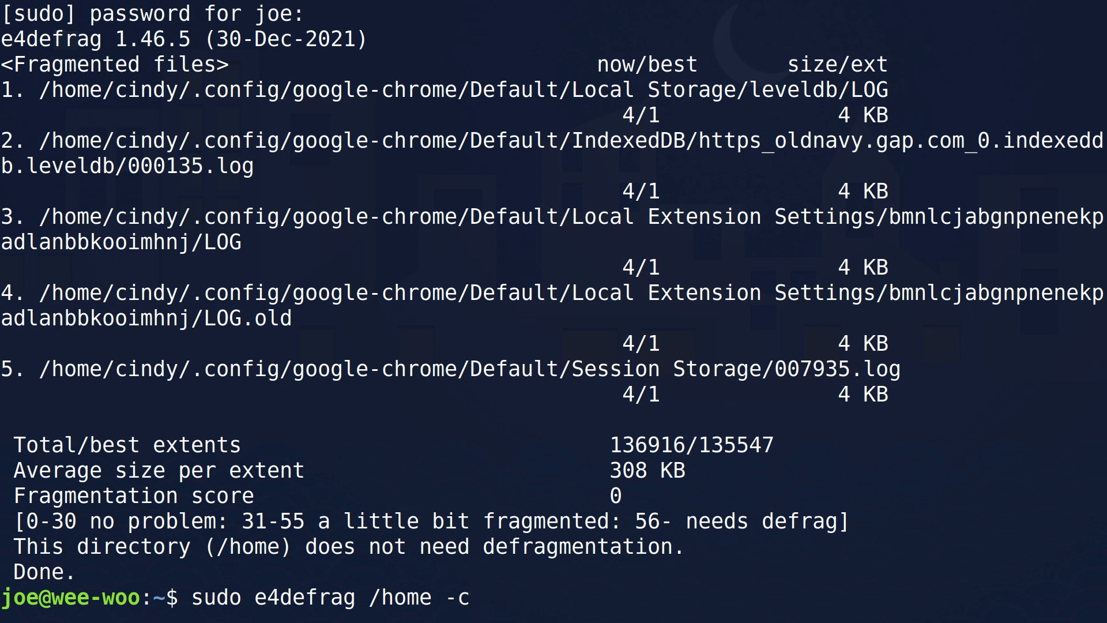
pyautogui.press('BackSpace')
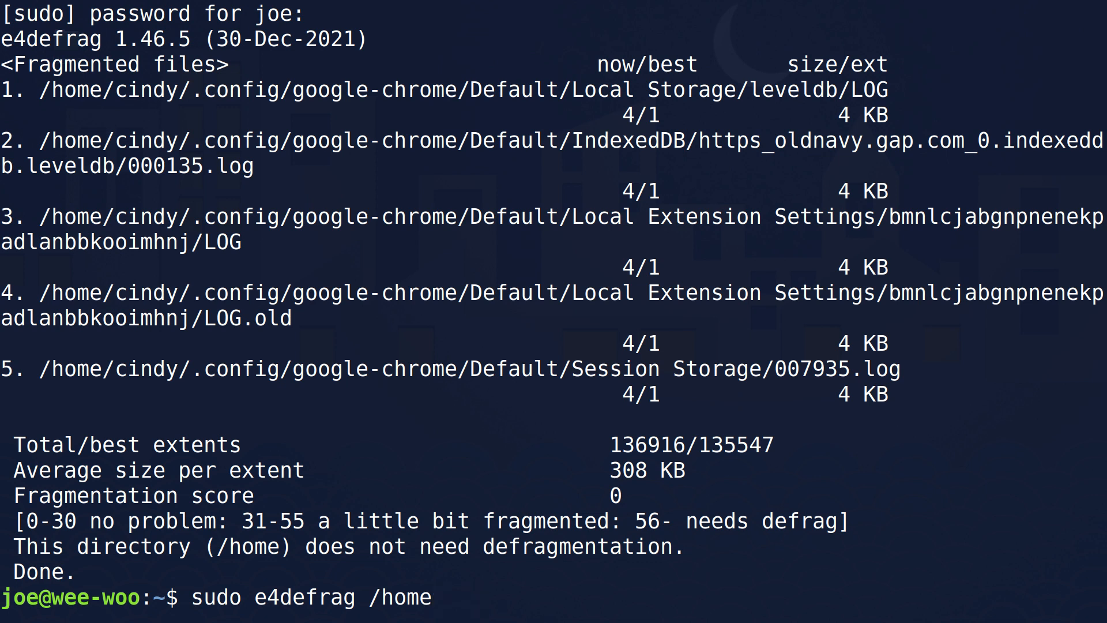